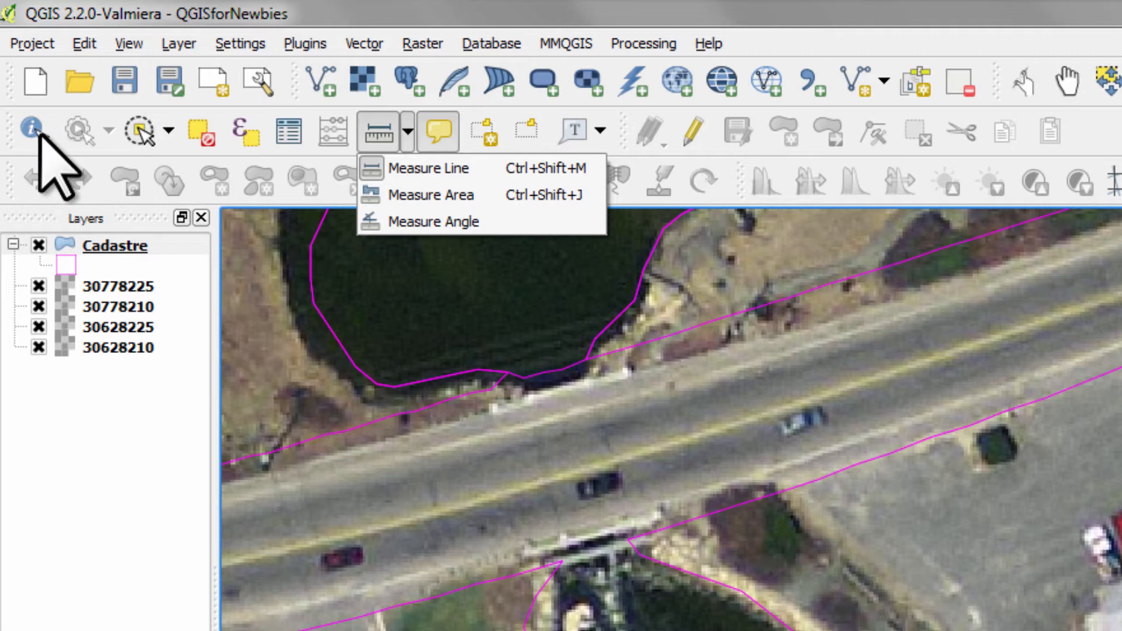
pyautogui.moveTo(50, 172)
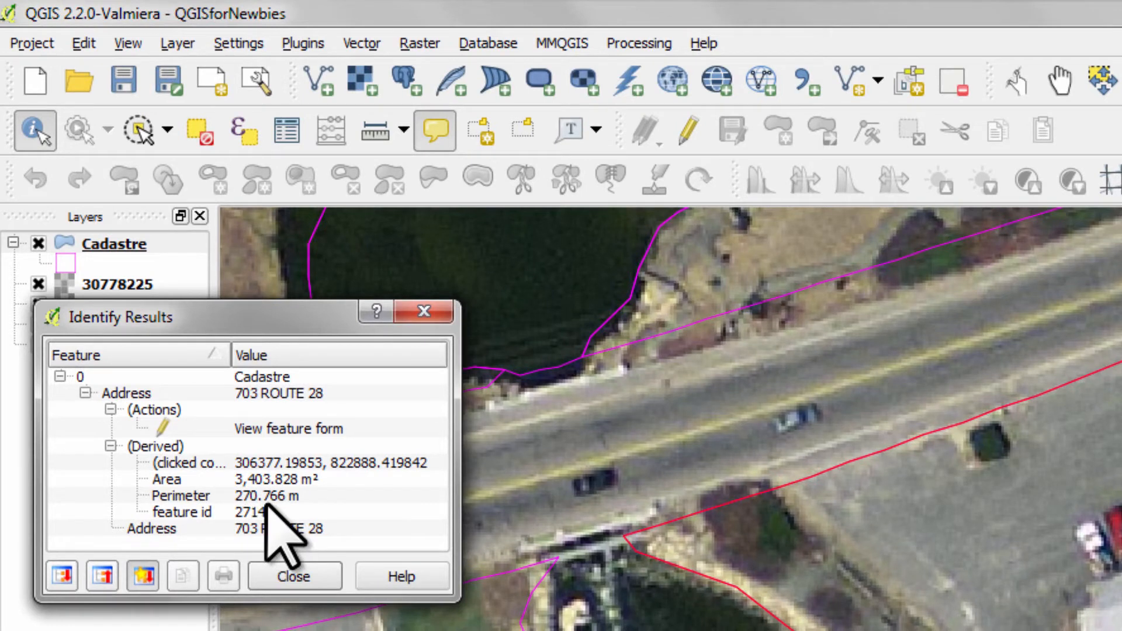
pyautogui.moveTo(258, 516)
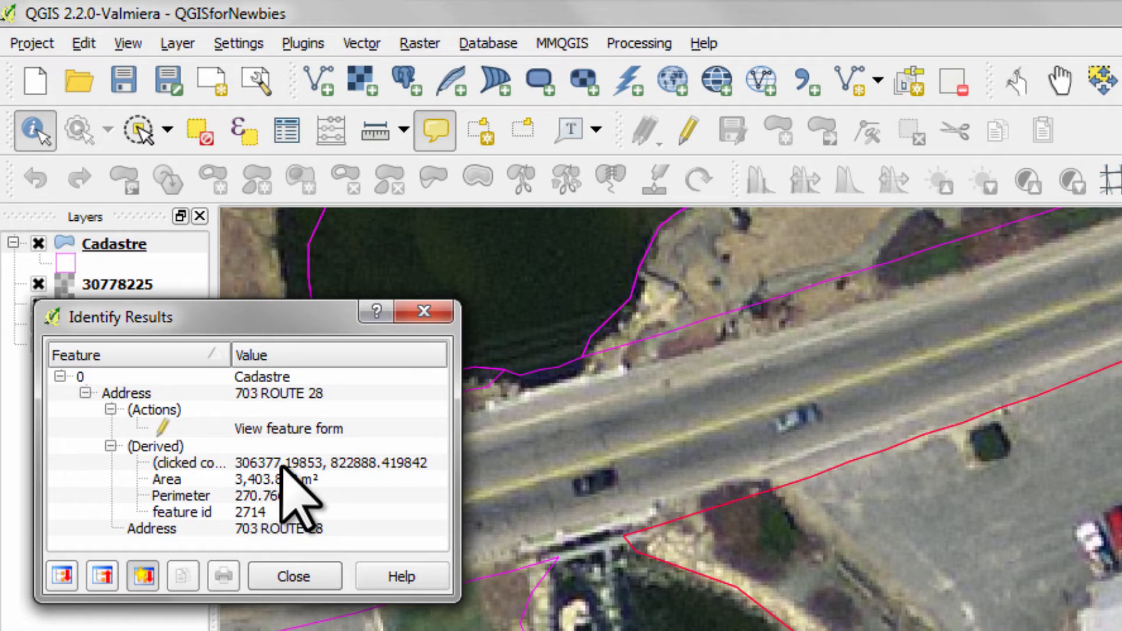
pyautogui.moveTo(375, 129)
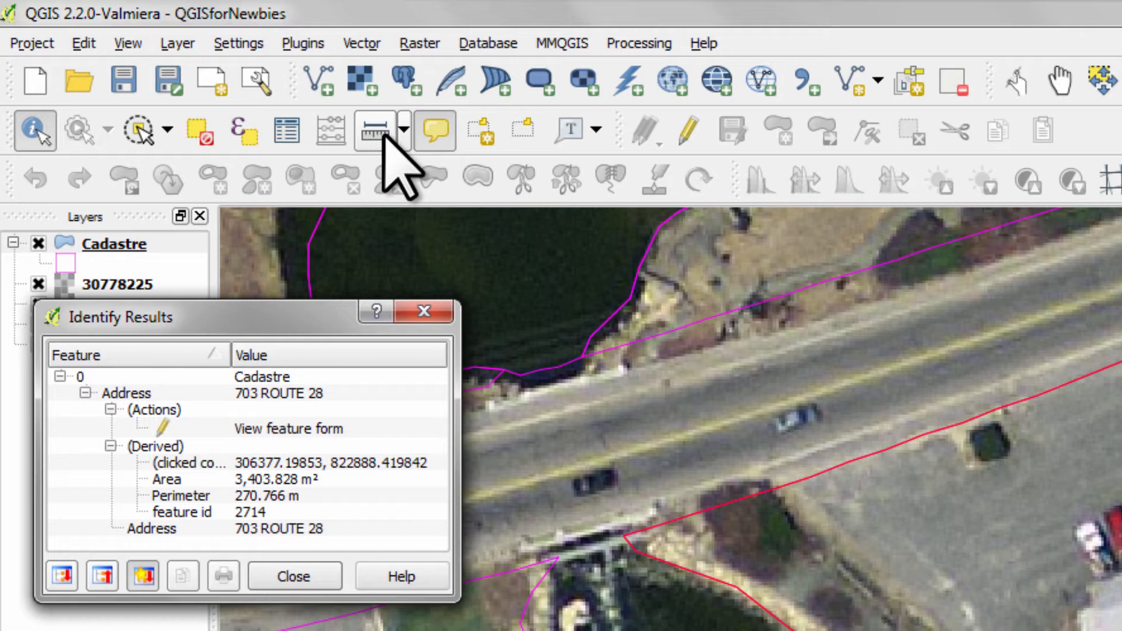
# Start a line measurement from the bridge corner along the parcel's northern and eastern boundary
pyautogui.click(407, 130)
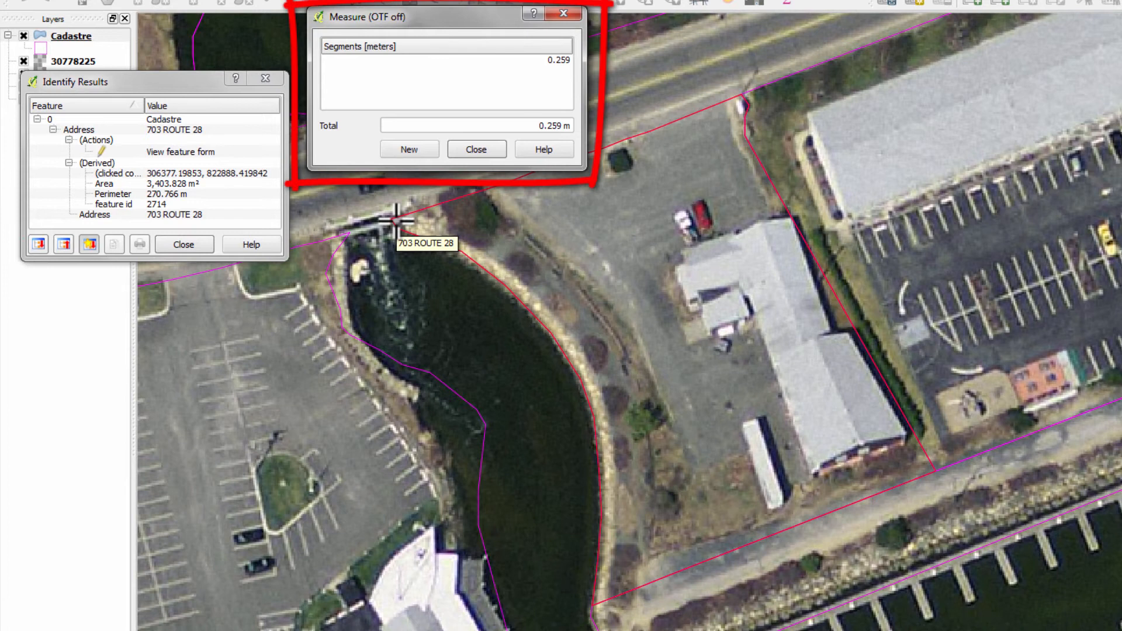
pyautogui.click(699, 125)
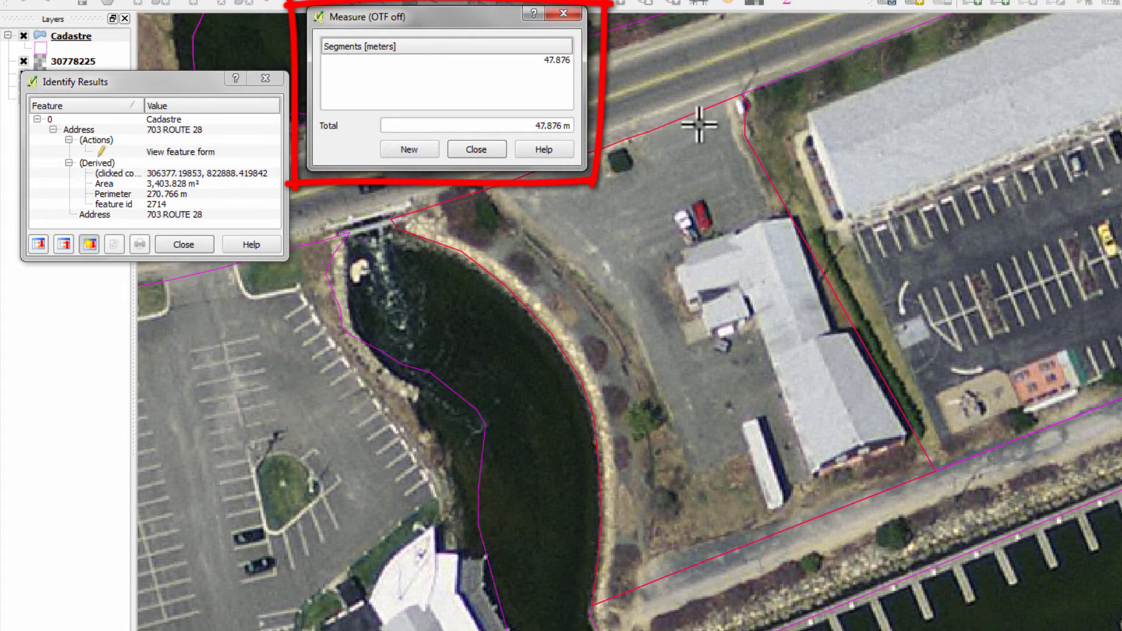
pyautogui.click(738, 97)
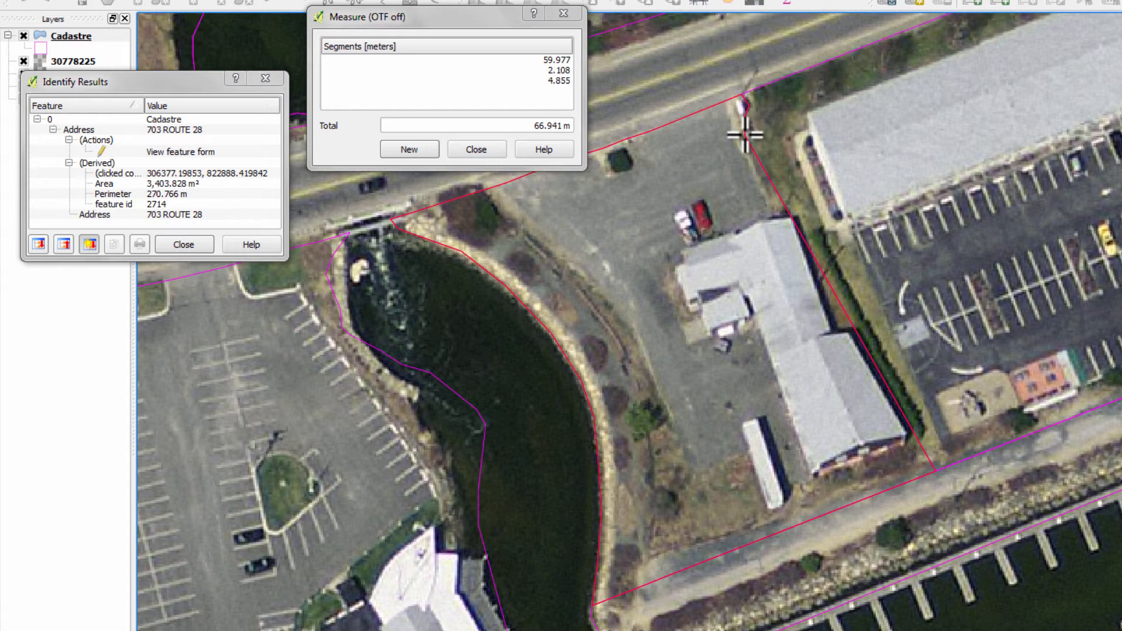
pyautogui.click(862, 306)
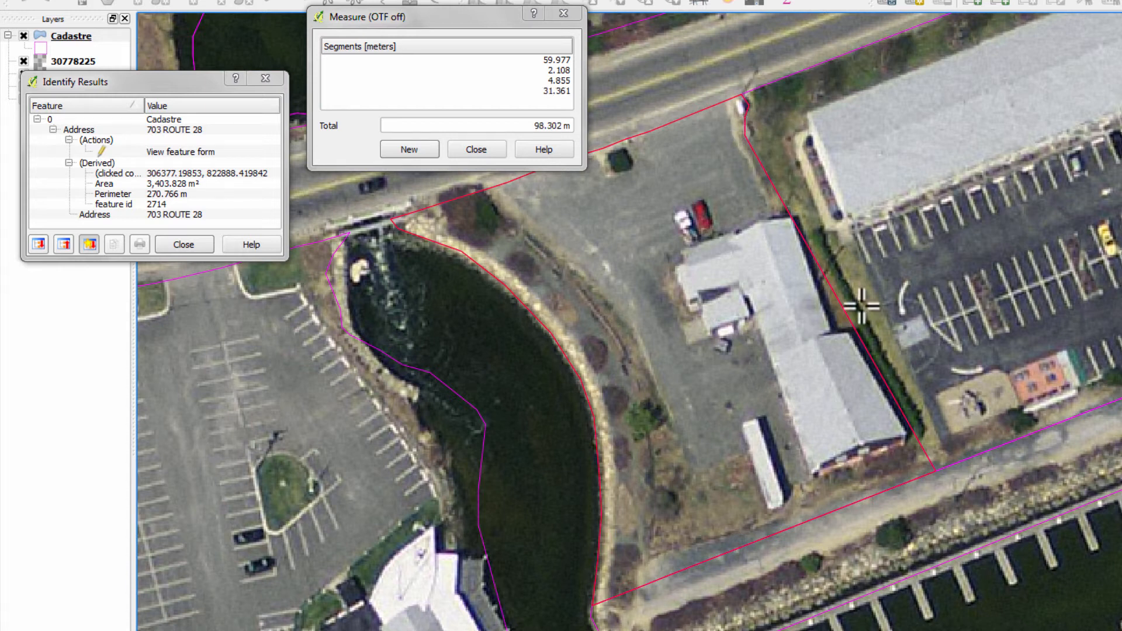
pyautogui.click(937, 475)
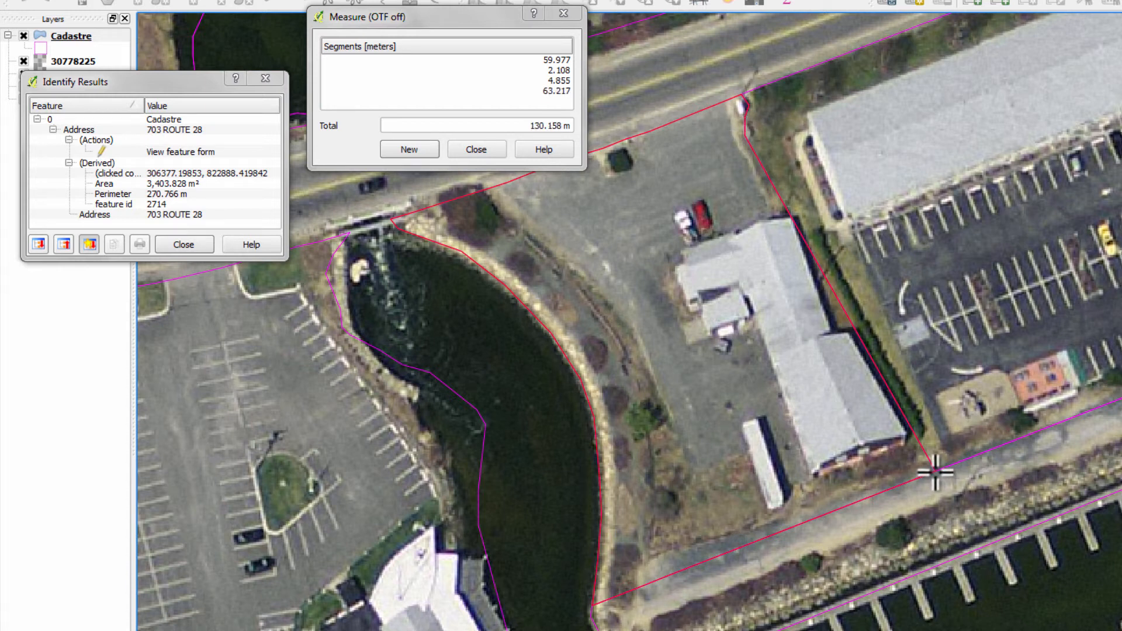
# Continue through the south-east corner and up the curved pond edge, reaching 269.295 m total
pyautogui.click(935, 471)
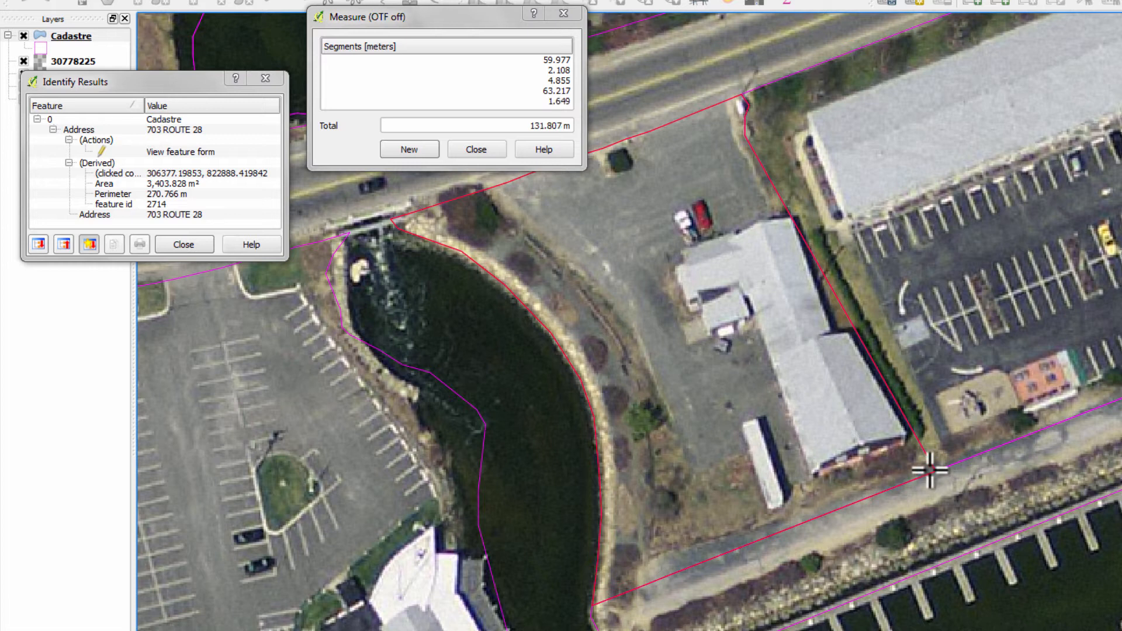
pyautogui.click(593, 436)
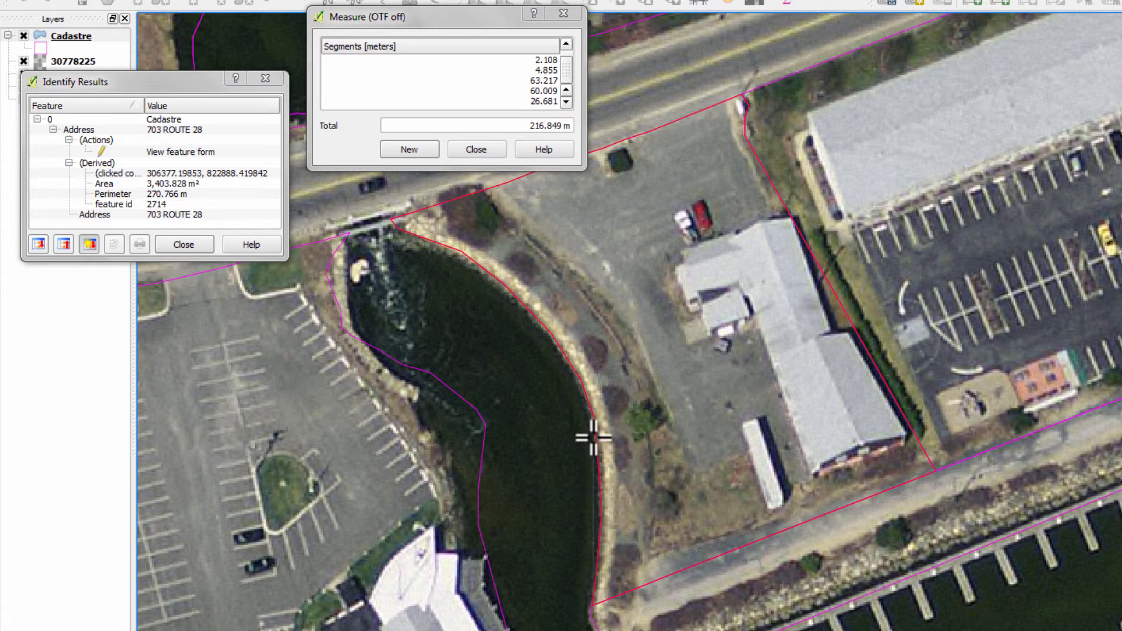
pyautogui.click(495, 276)
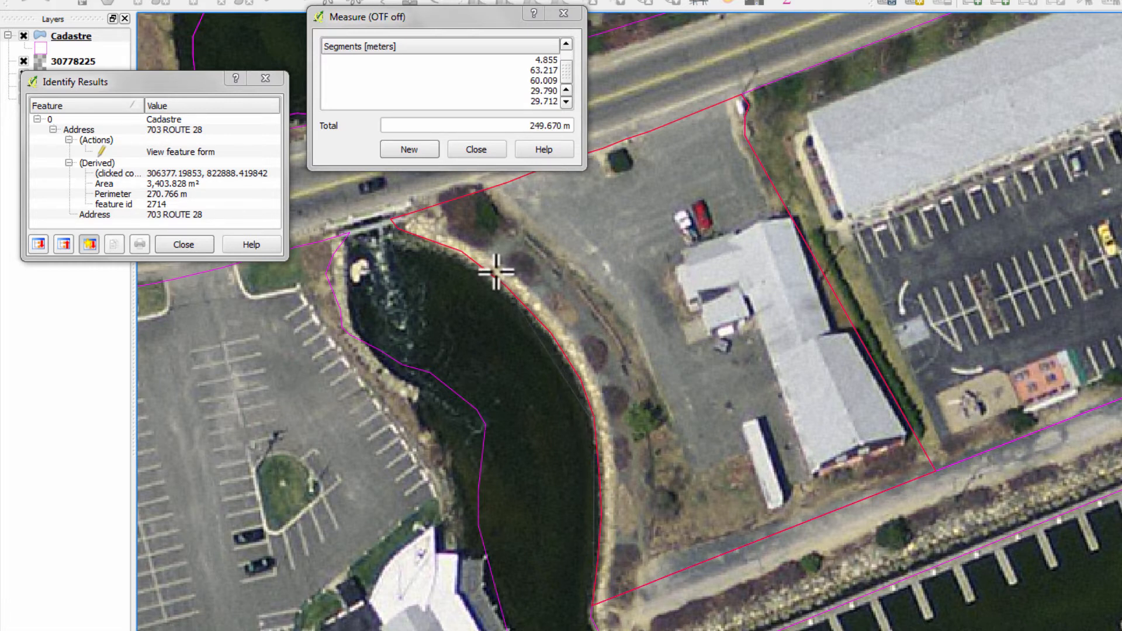
pyautogui.click(387, 218)
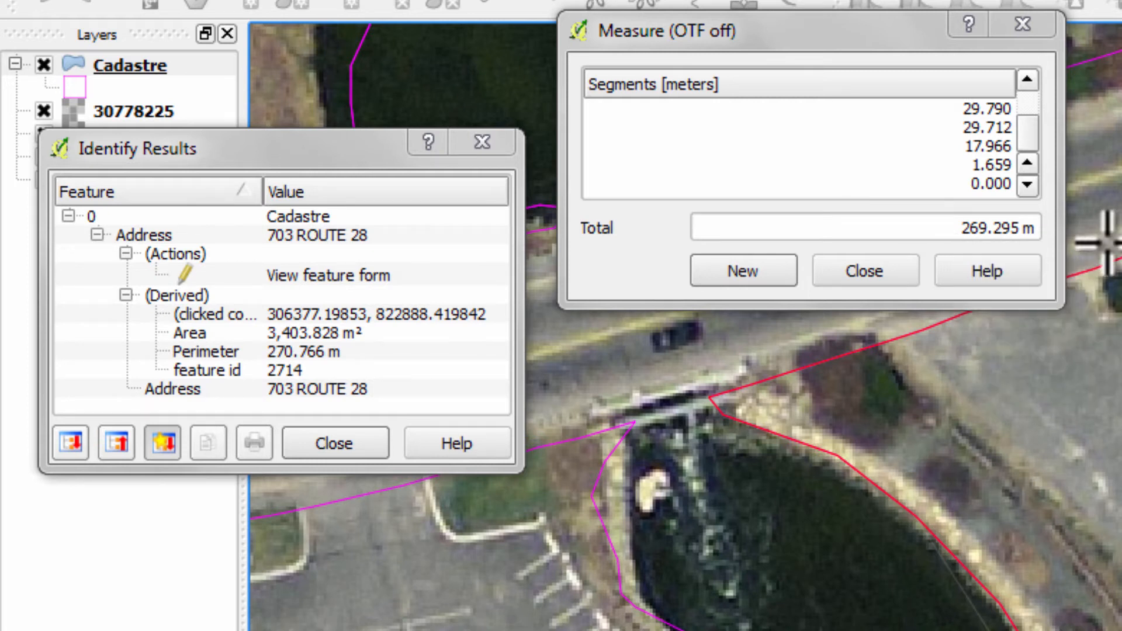
pyautogui.moveTo(361, 397)
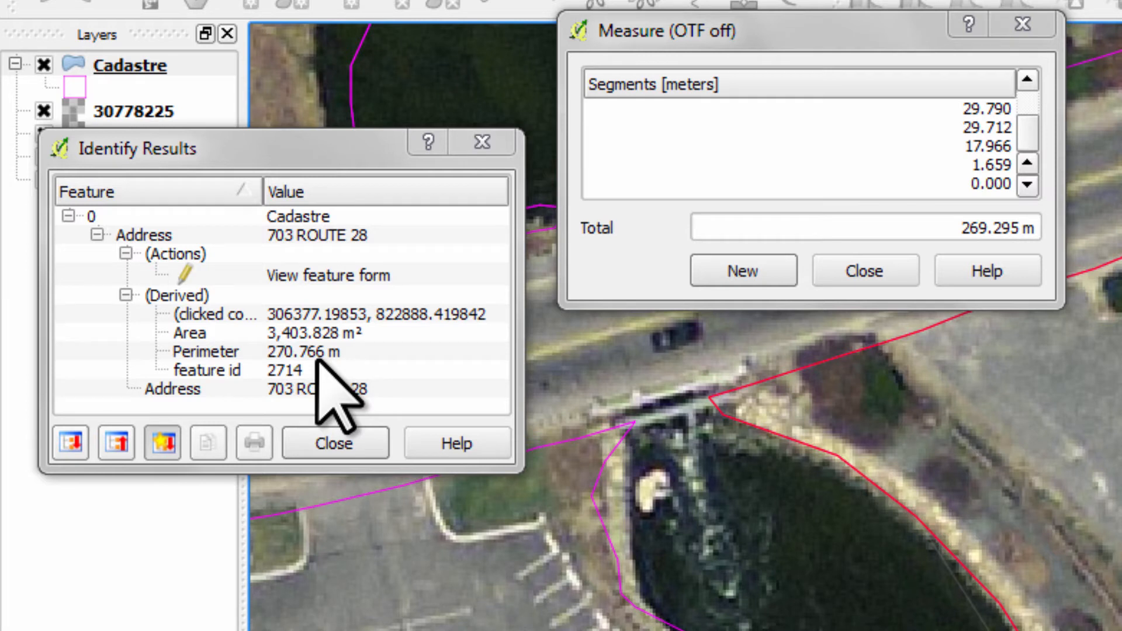
pyautogui.moveTo(859, 287)
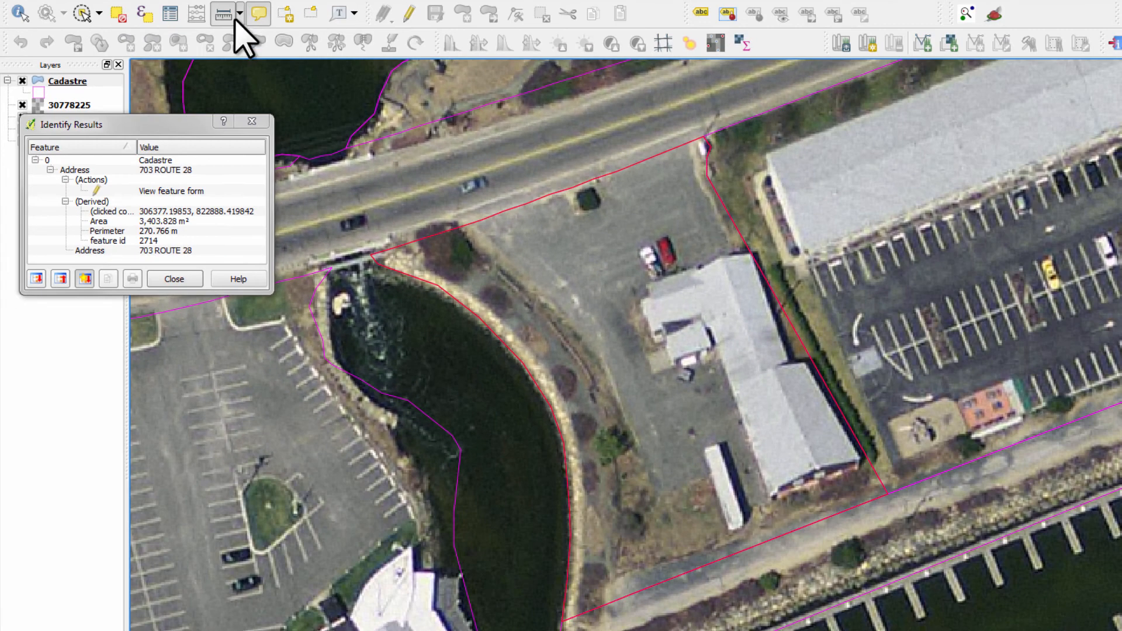
# Switch to Measure Area and mark the northern, eastern and south-east parcel corners for 3,431.822 m²
pyautogui.click(241, 14)
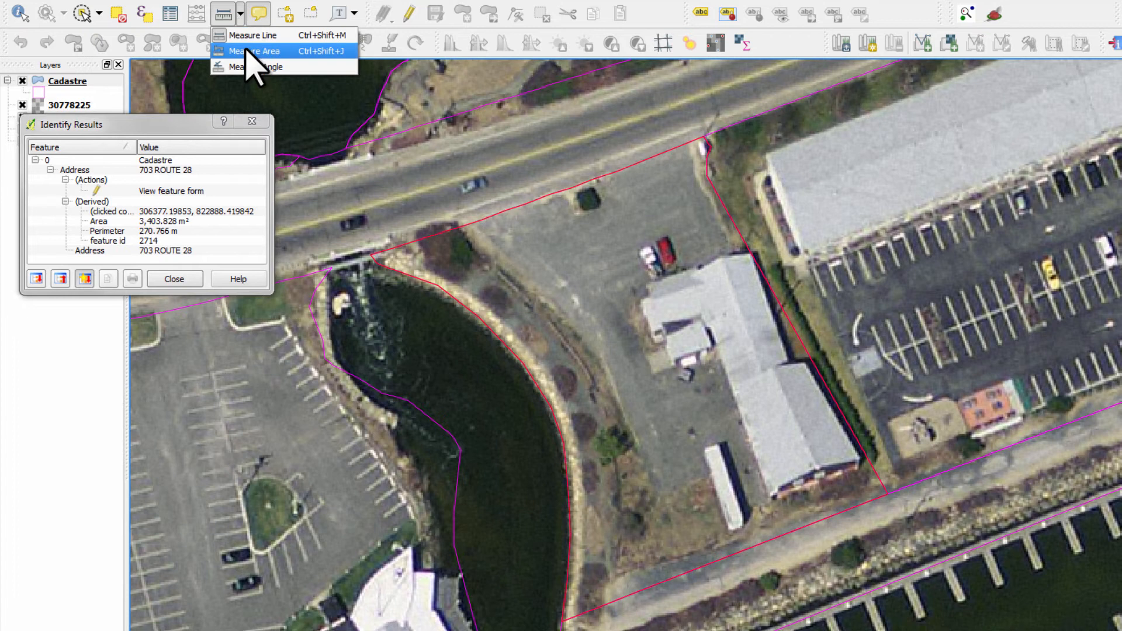
pyautogui.click(253, 51)
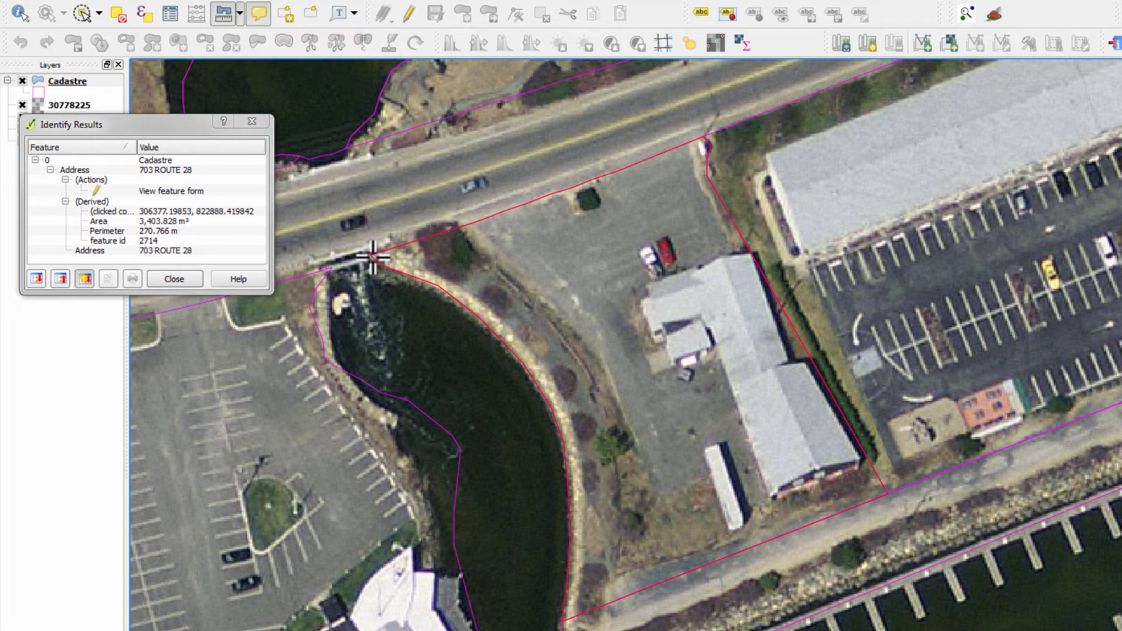
pyautogui.moveTo(372, 250)
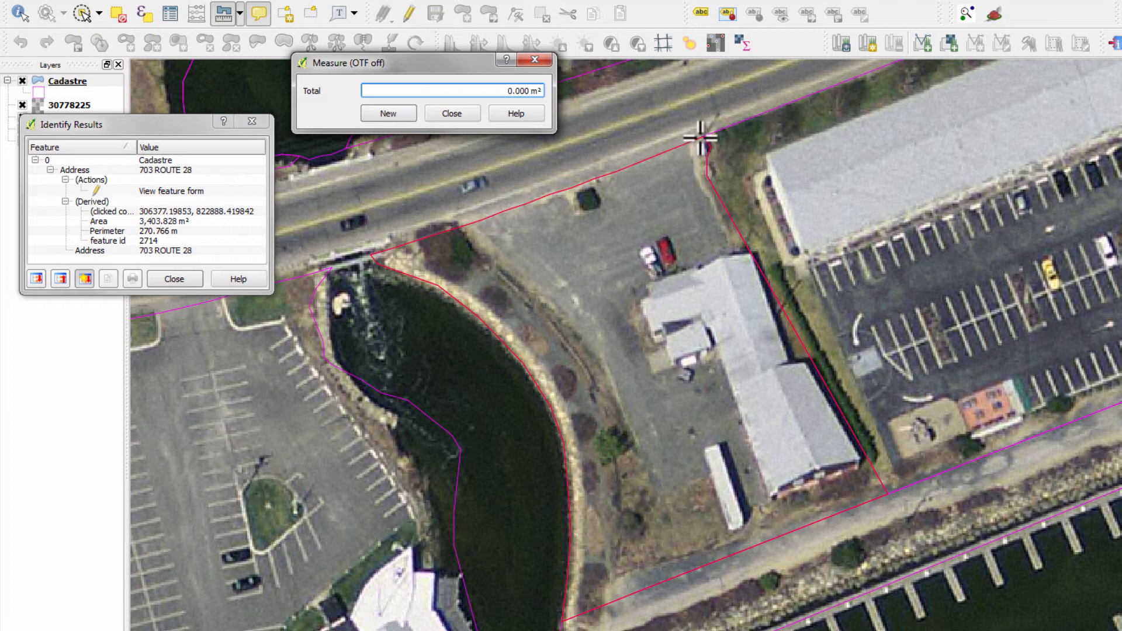
pyautogui.click(708, 172)
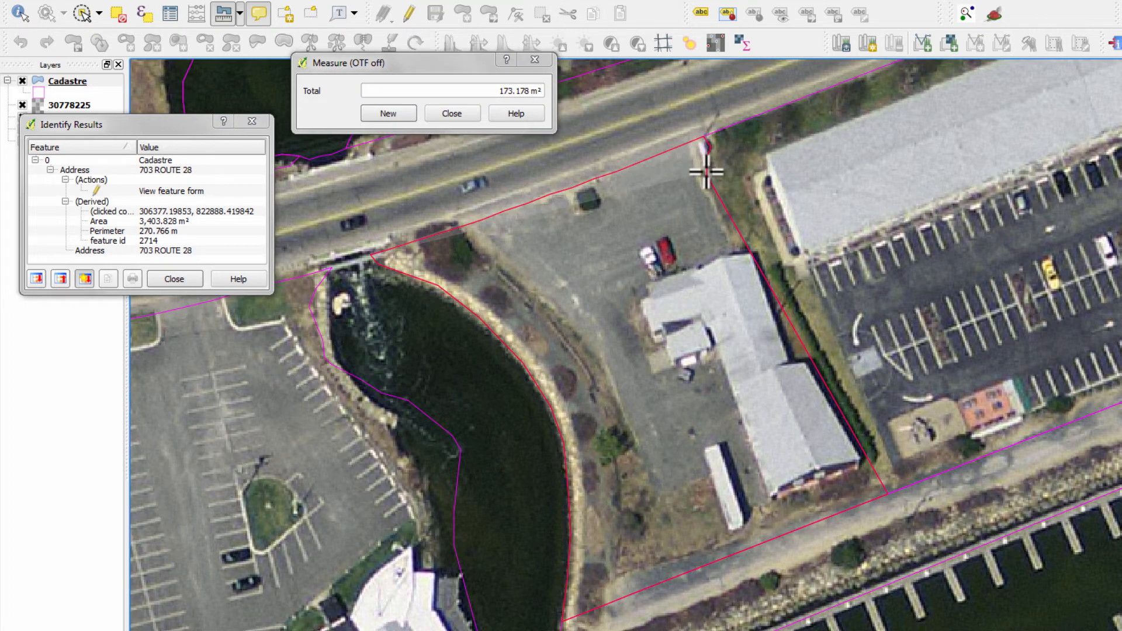
pyautogui.click(889, 503)
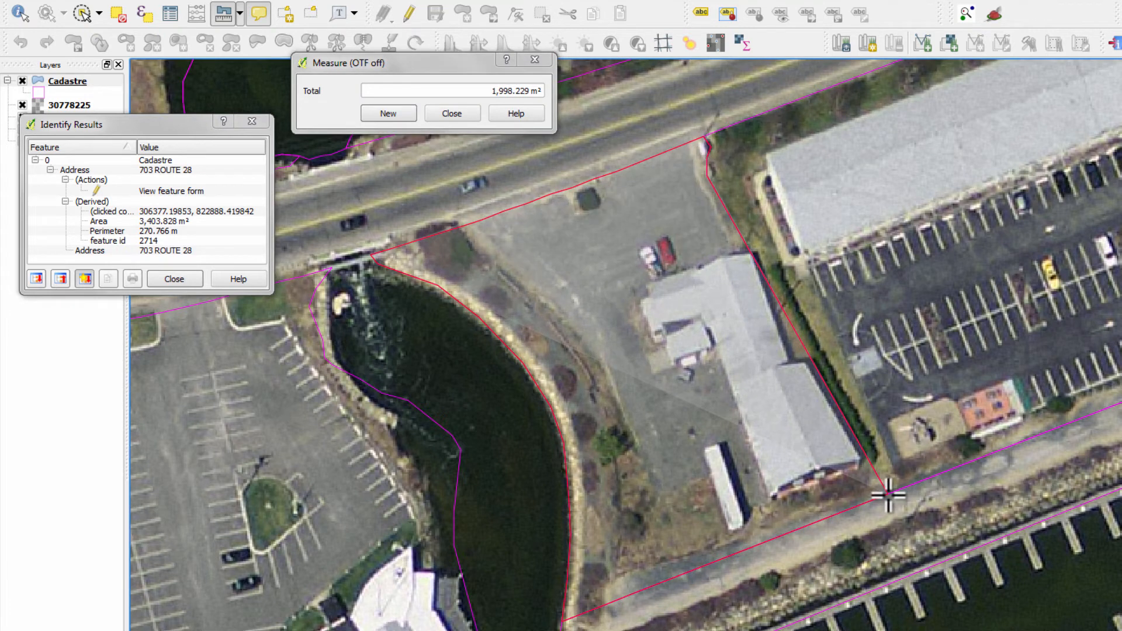
pyautogui.click(586, 553)
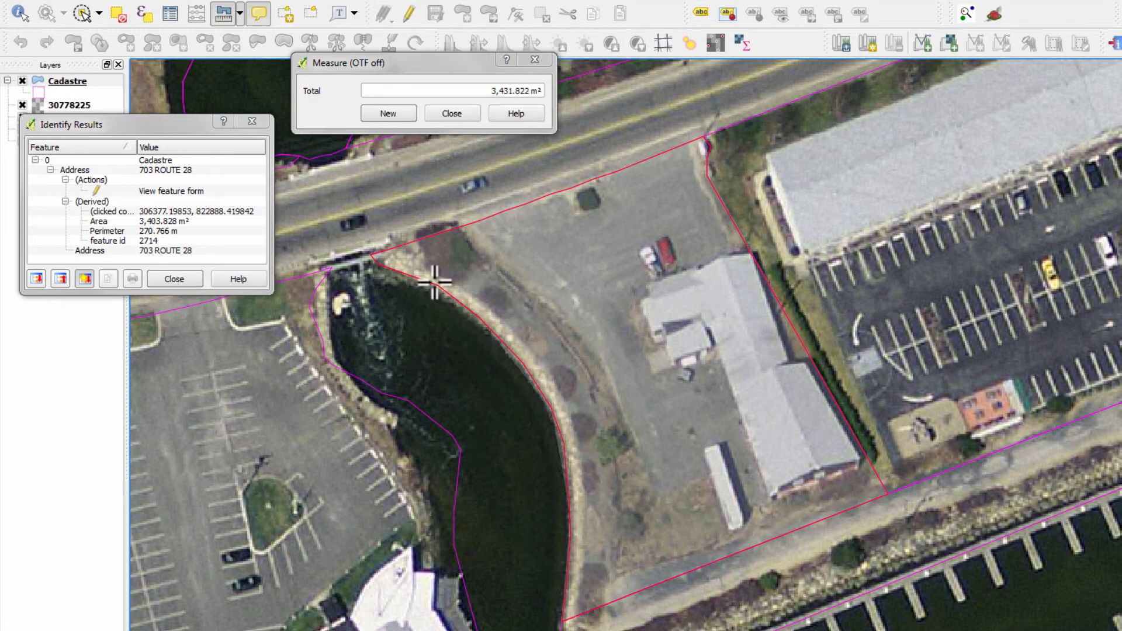
pyautogui.moveTo(531, 301)
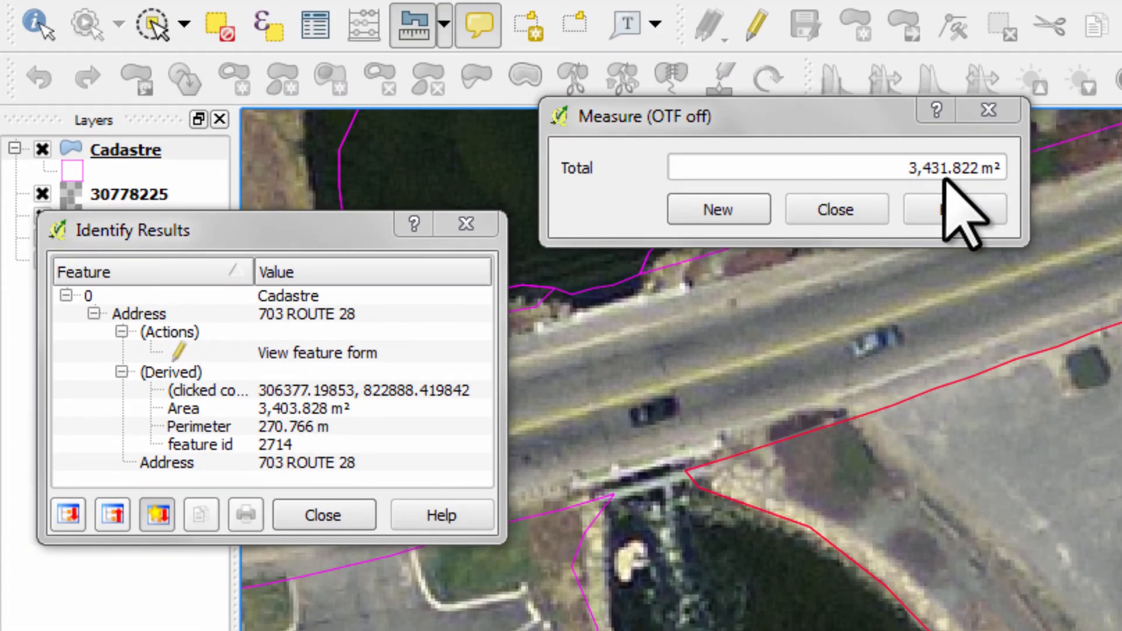
pyautogui.moveTo(959, 215)
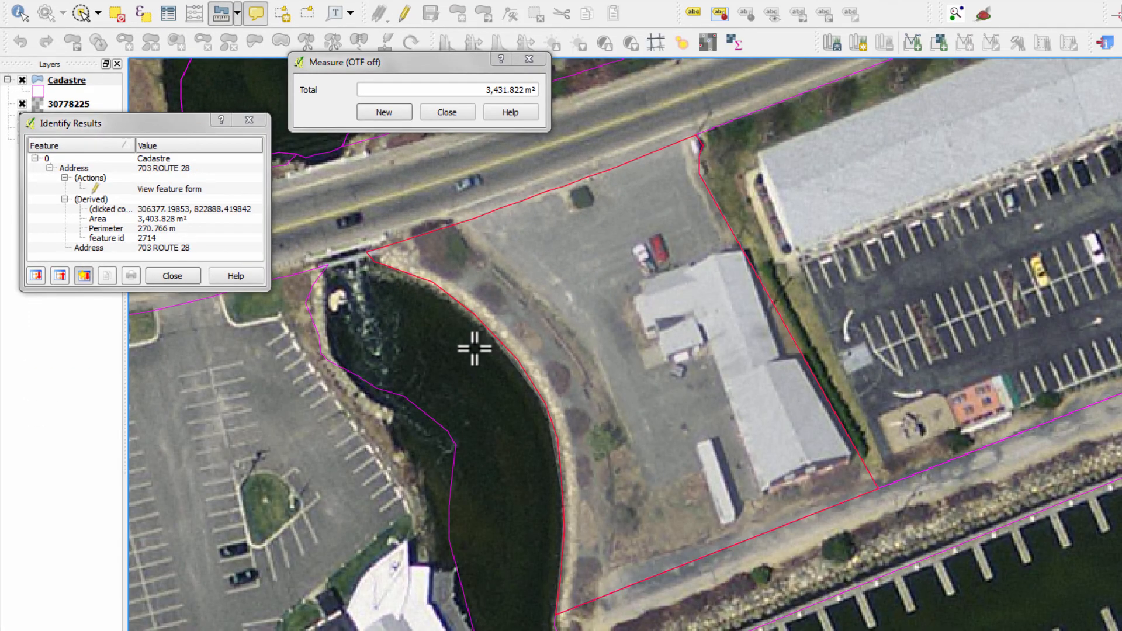
pyautogui.moveTo(469, 307)
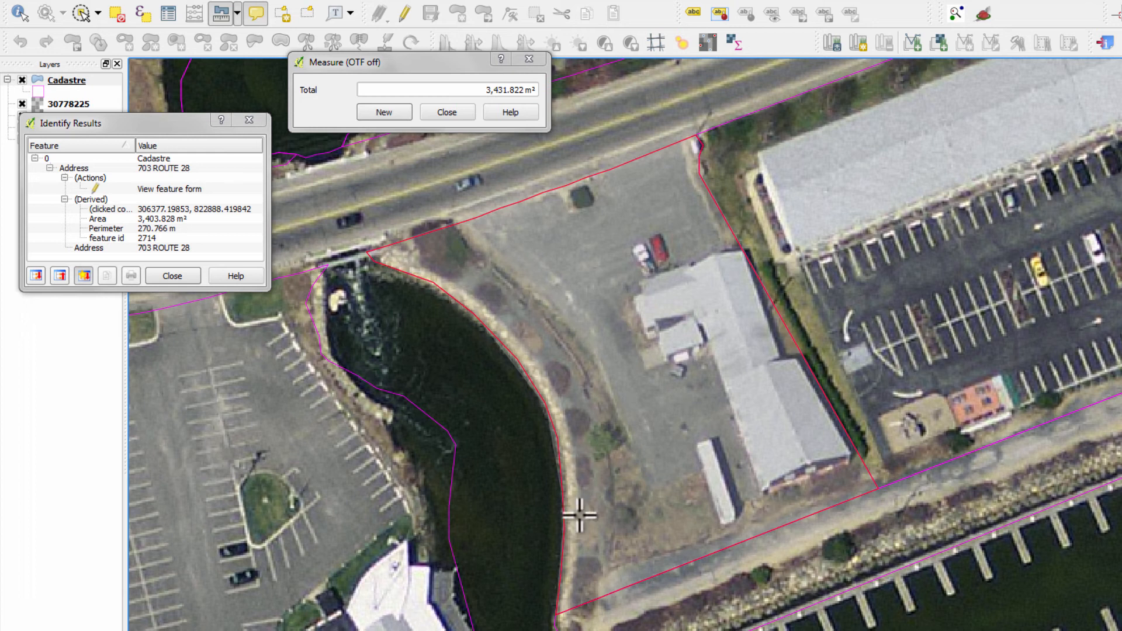
pyautogui.moveTo(578, 608)
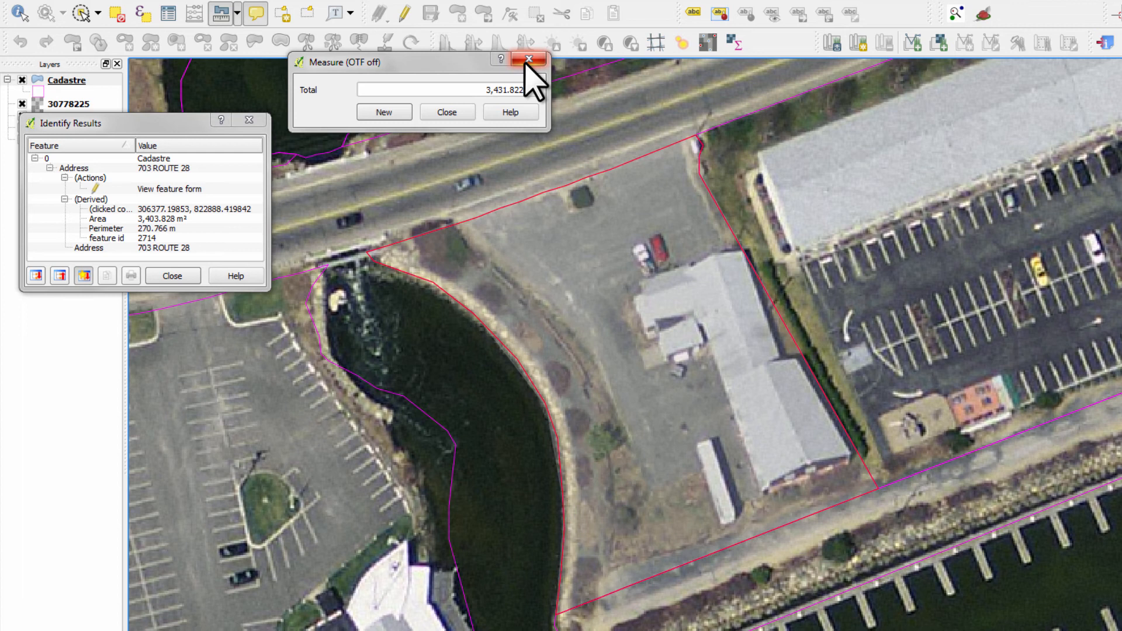
# Close the area results and switch to Measure Angle
pyautogui.click(528, 59)
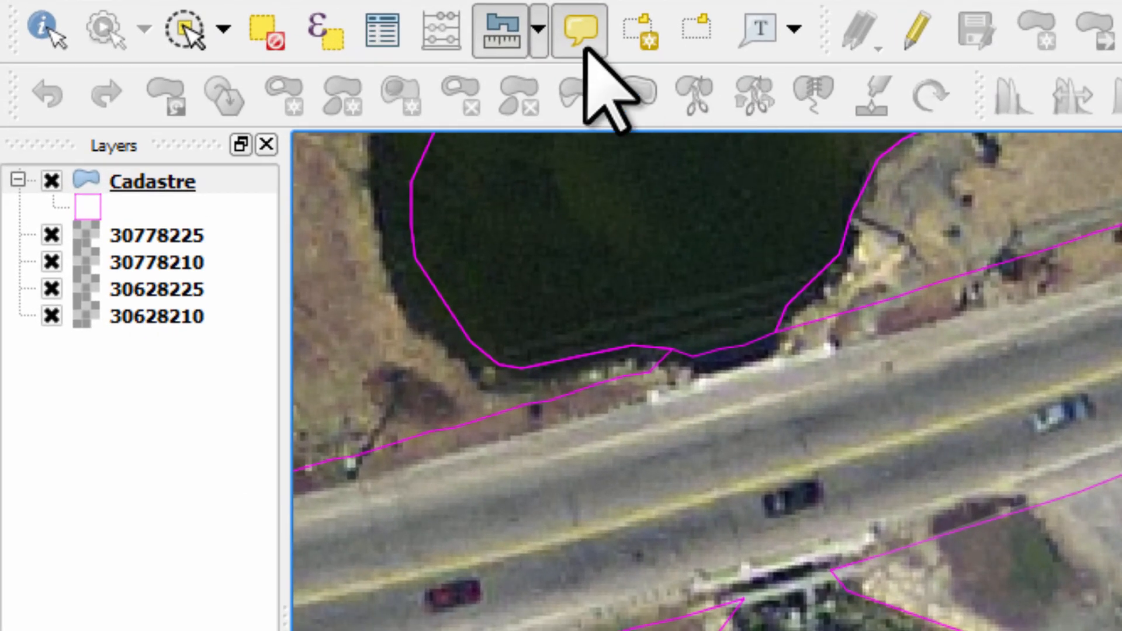
pyautogui.click(538, 30)
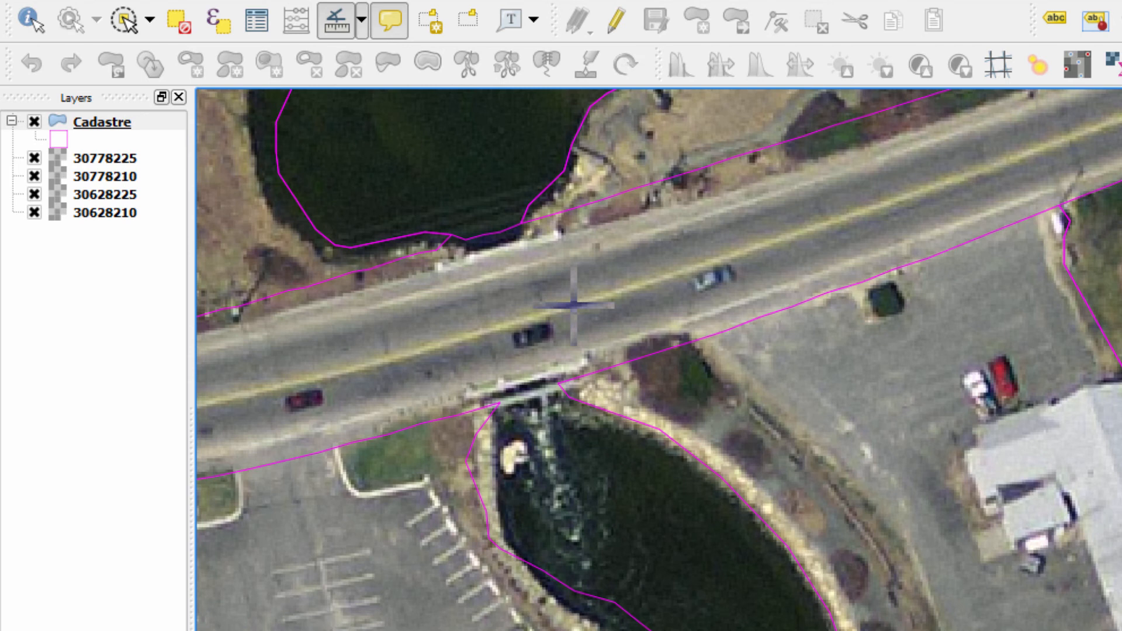
pyautogui.moveTo(681, 365)
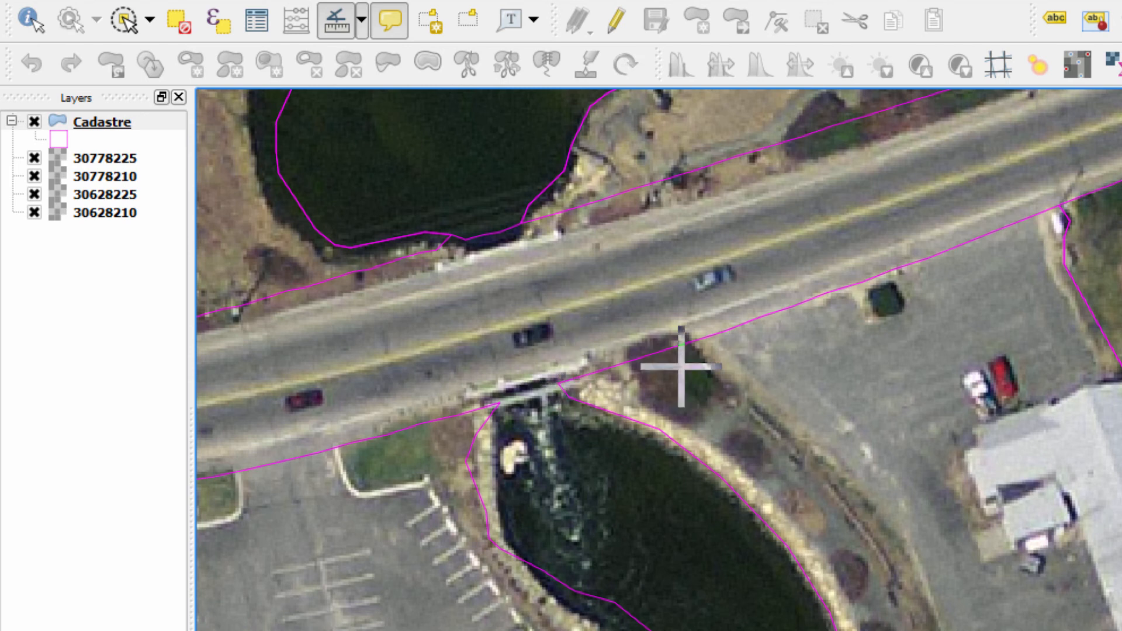
pyautogui.moveTo(1055, 223)
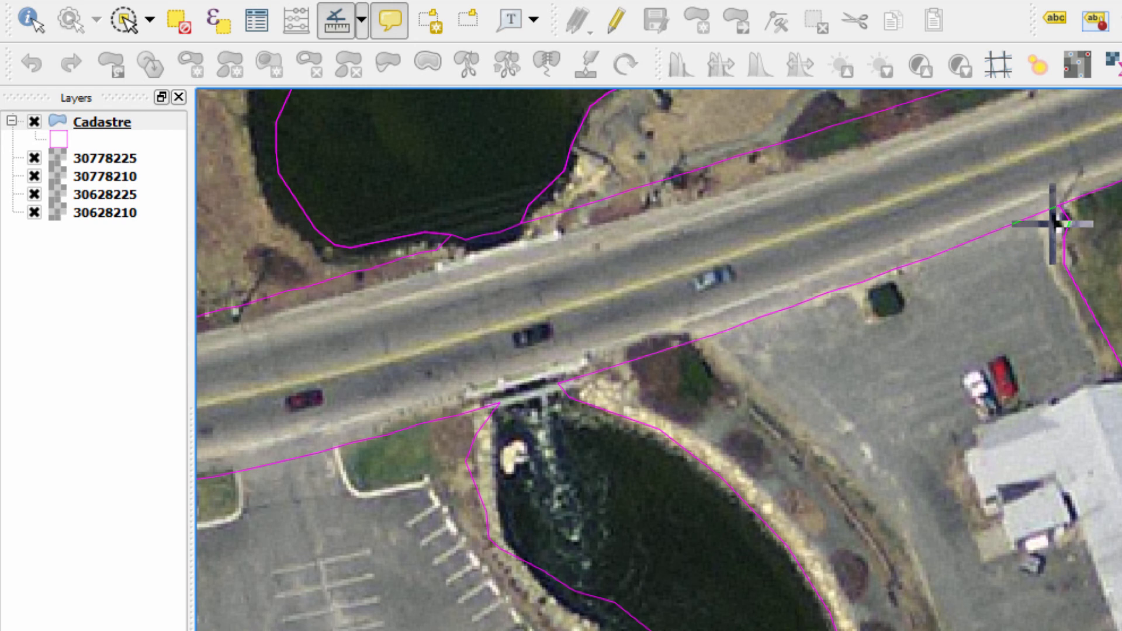
pyautogui.moveTo(802, 364)
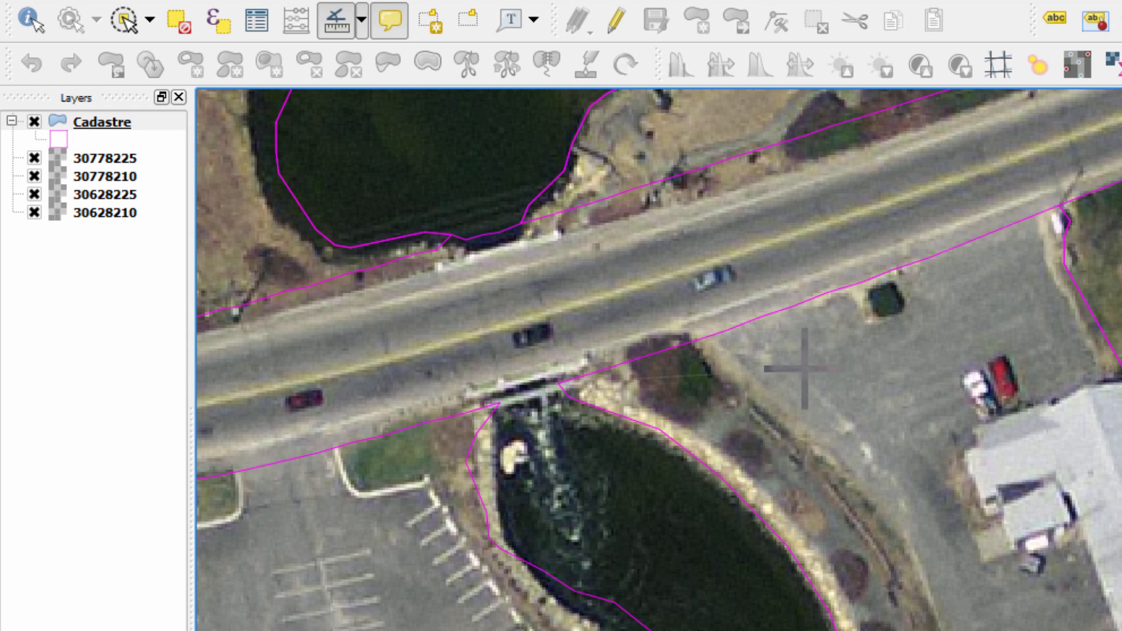
pyautogui.moveTo(1059, 208)
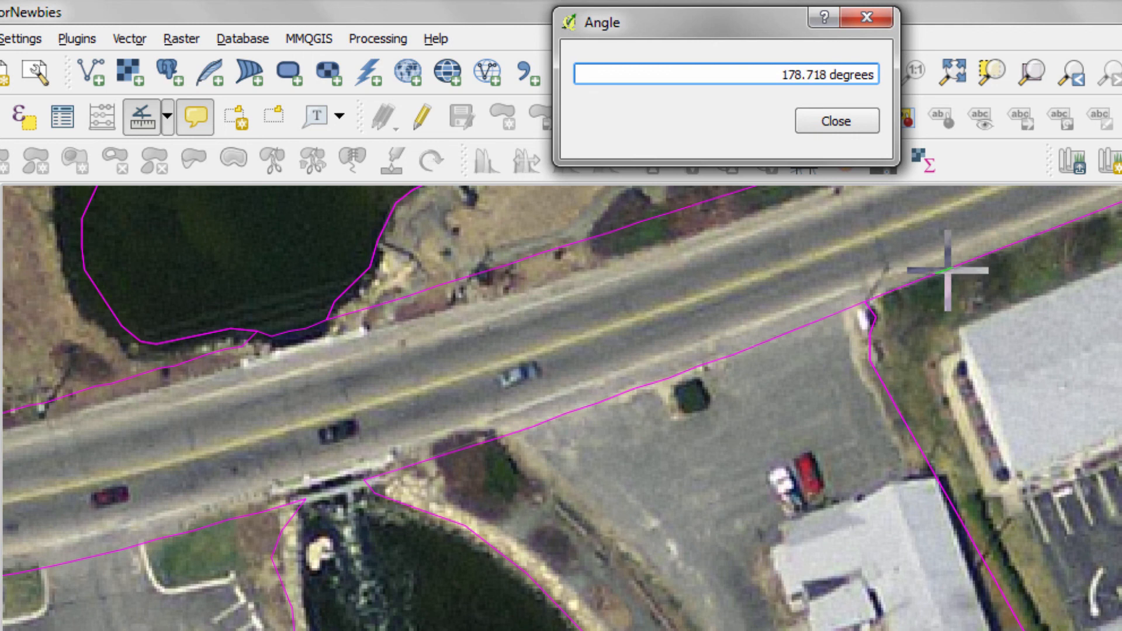
pyautogui.moveTo(970, 228)
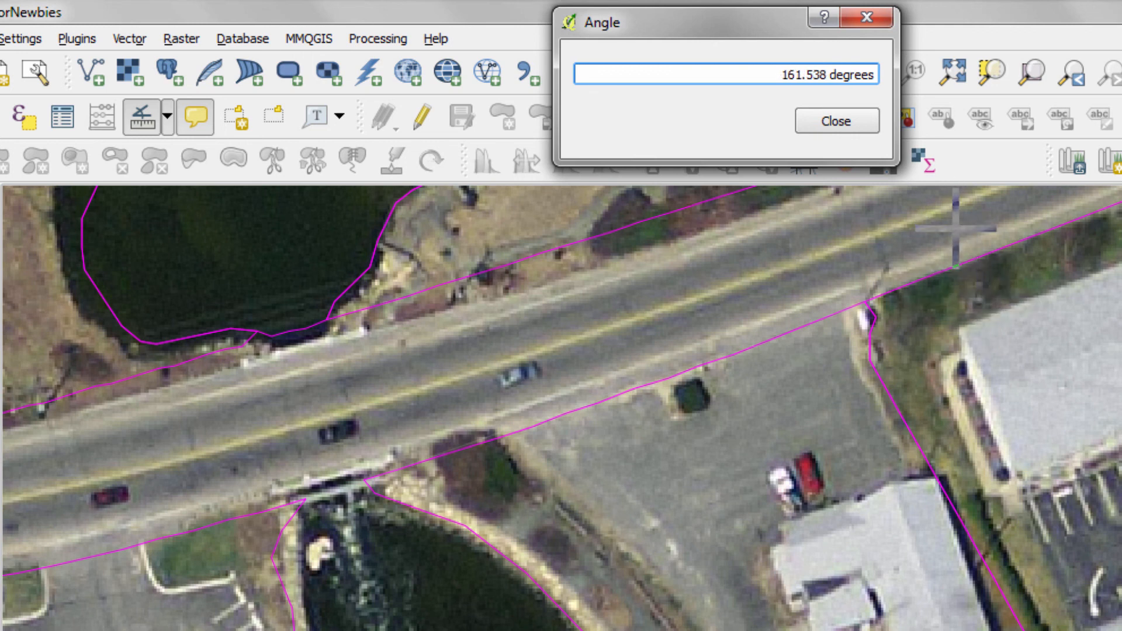